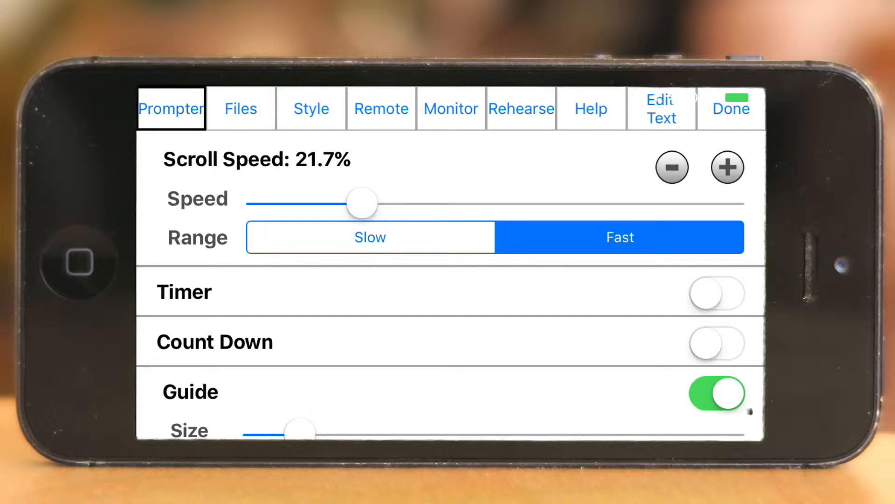
# Switch the Timer on with a 15-minute countdown (00:15:00), leaving Down selected
pyautogui.click(715, 293)
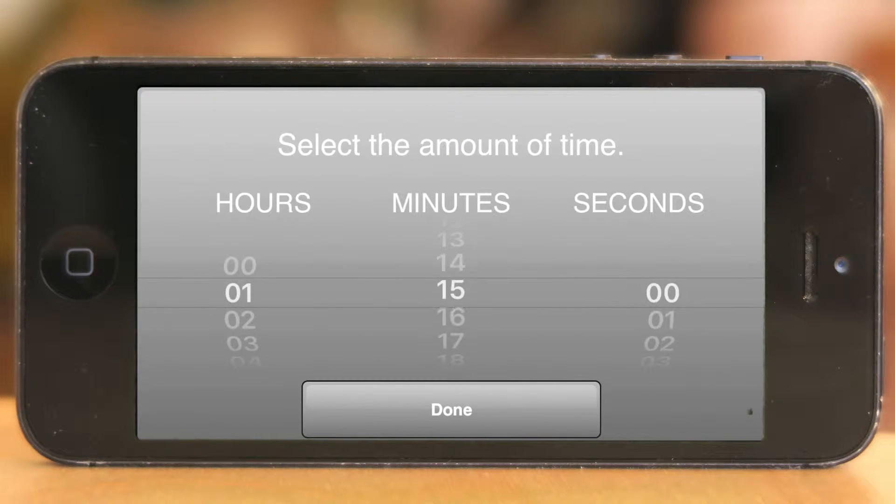
pyautogui.click(450, 408)
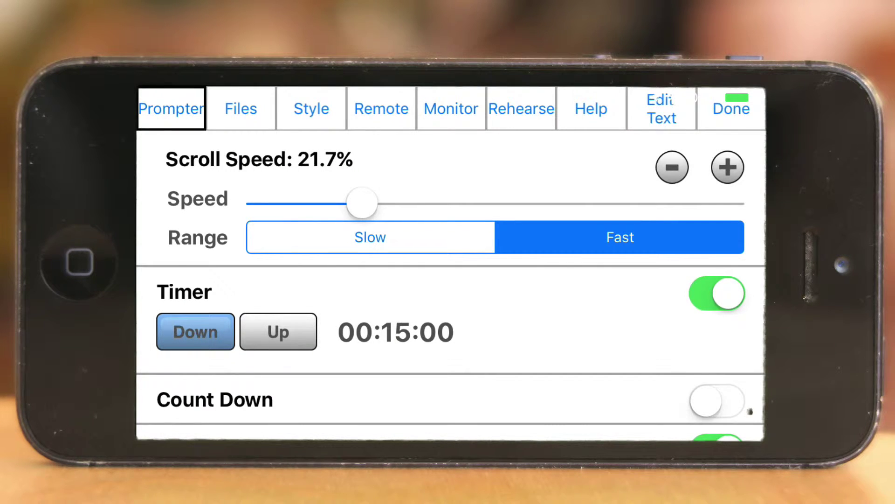
# In the Guide section, drag the Offset slider up to about the middle of its range
pyautogui.scroll(-3)
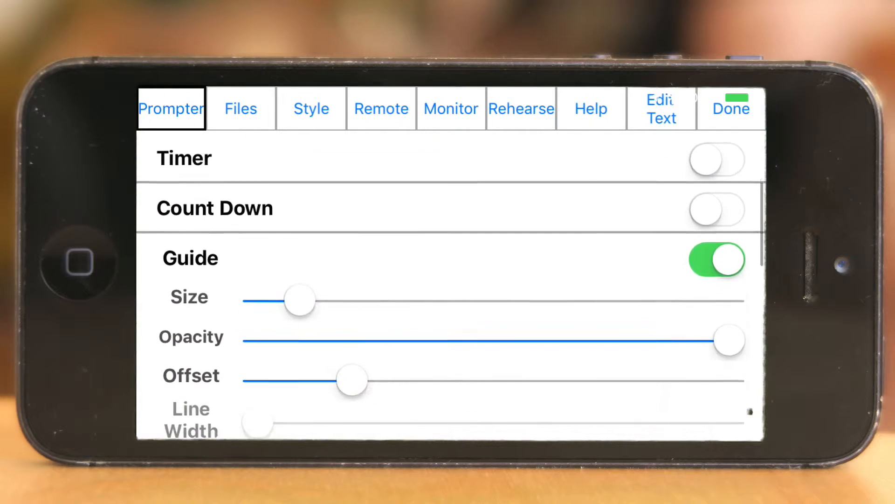
pyautogui.scroll(-3)
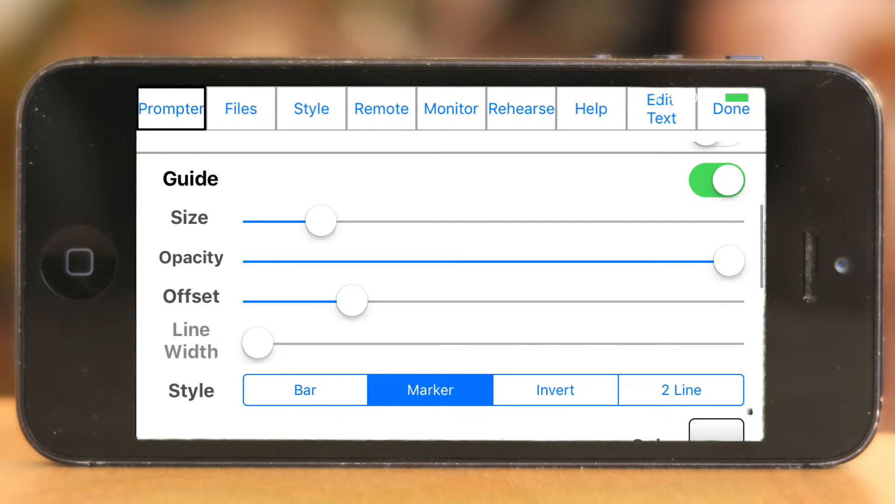
pyautogui.click(731, 109)
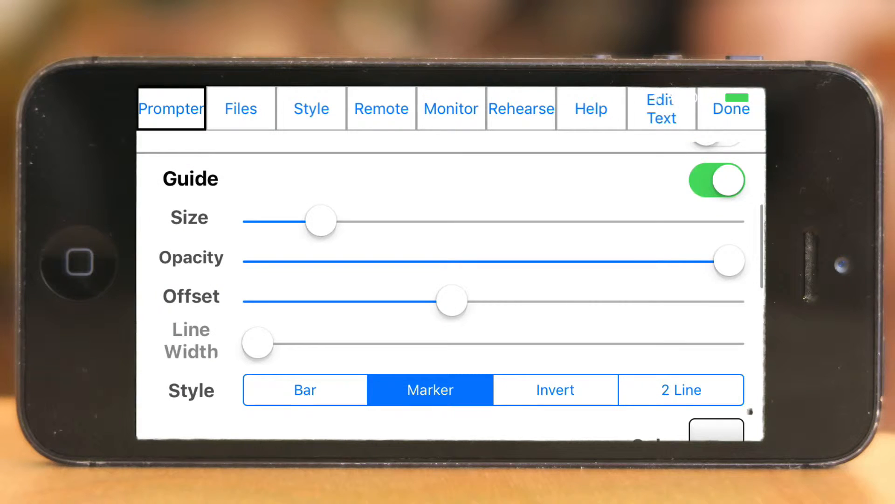
pyautogui.scroll(-3)
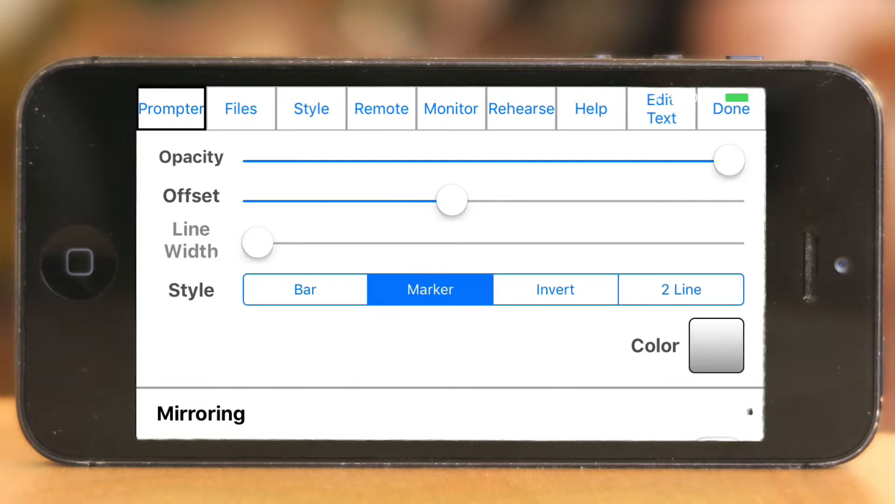
# Set the guide to Bar, lower opacity to about half, tweak offset, then choose the 2 Line style
pyautogui.click(304, 289)
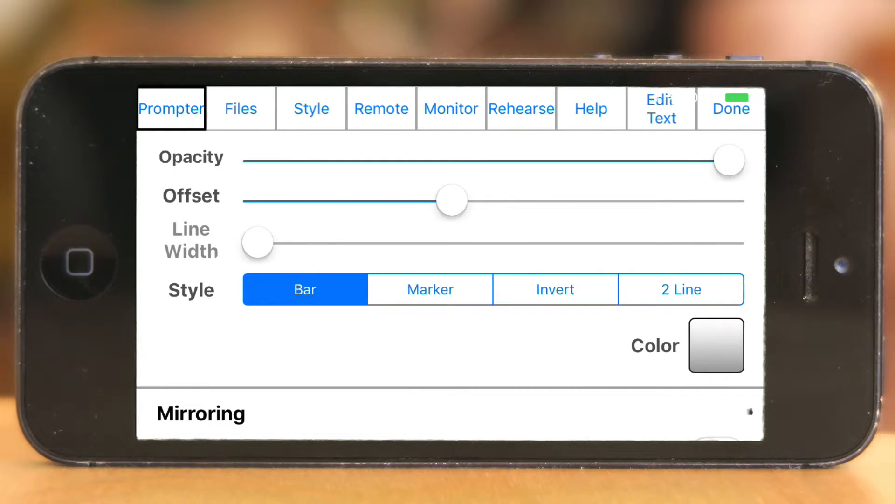
pyautogui.click(170, 109)
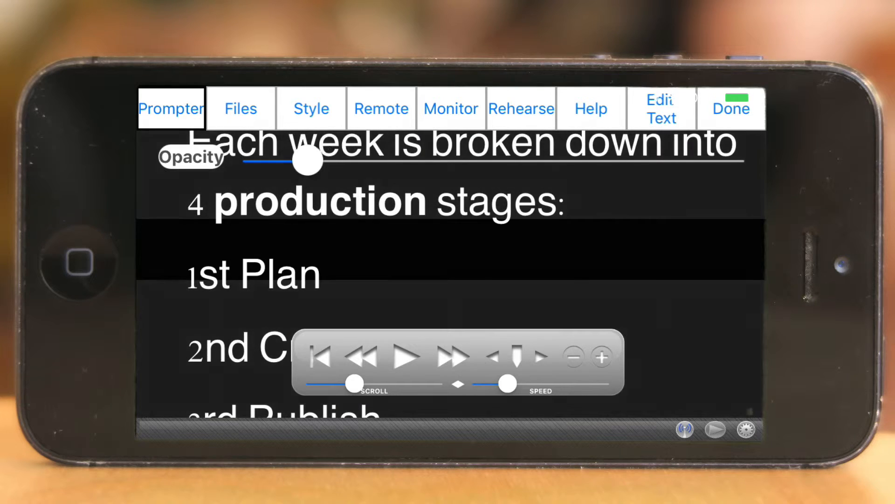
pyautogui.click(170, 108)
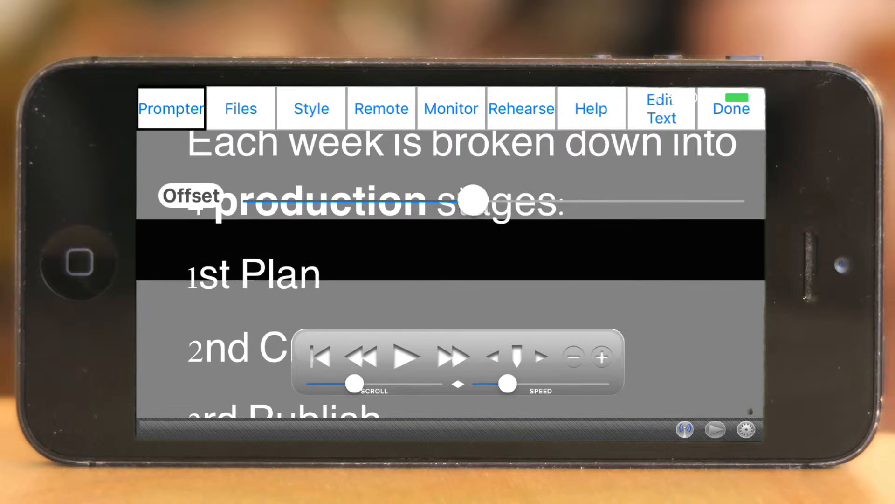
pyautogui.click(312, 109)
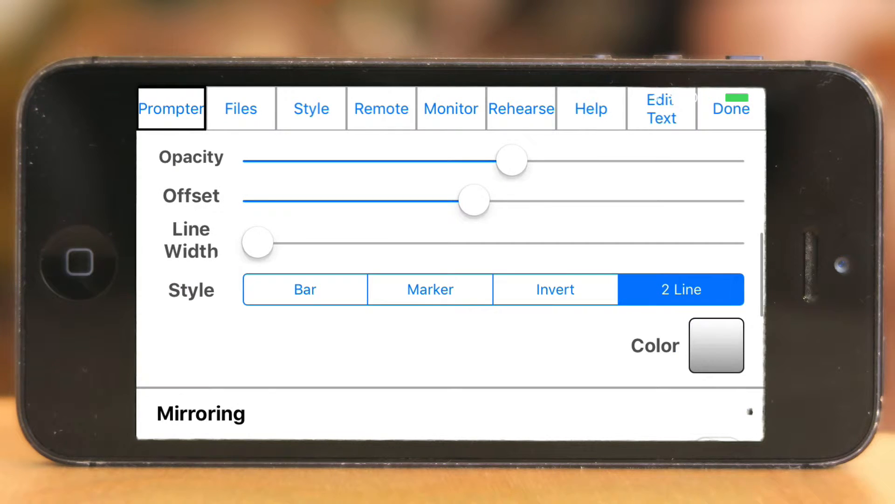
# Return the guide to Marker style and pick pink as its colour
pyautogui.click(429, 290)
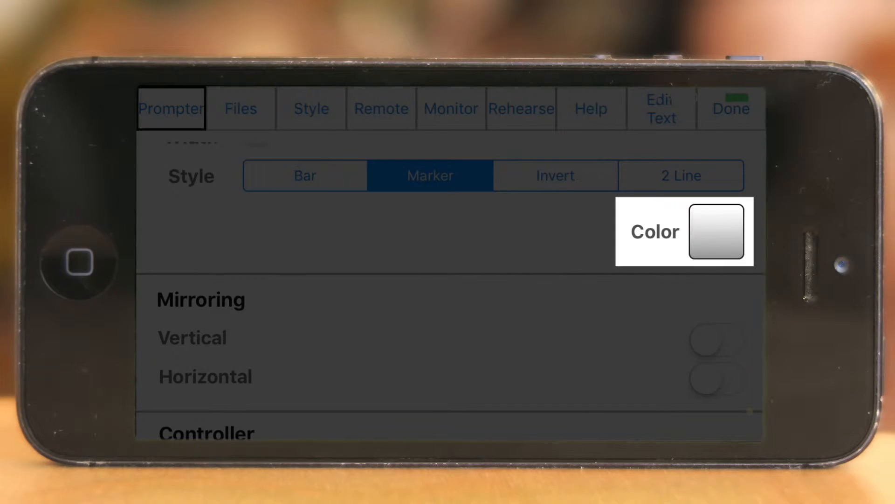
pyautogui.click(717, 230)
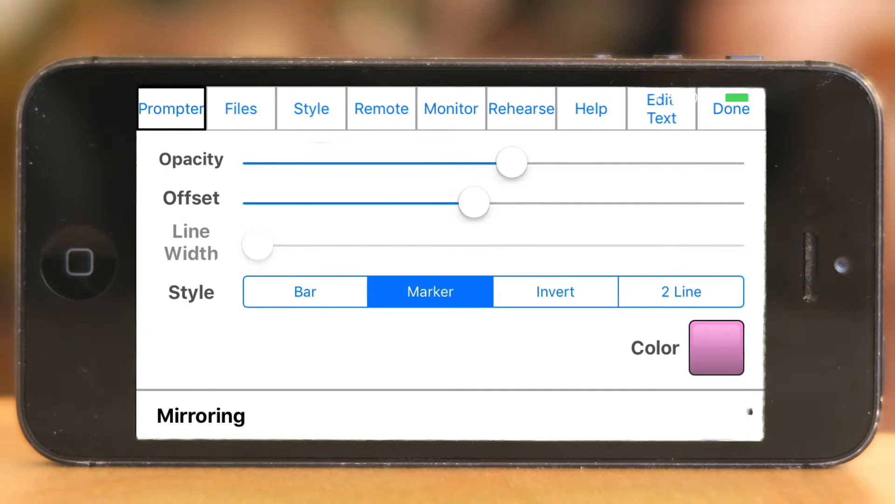
pyautogui.click(171, 108)
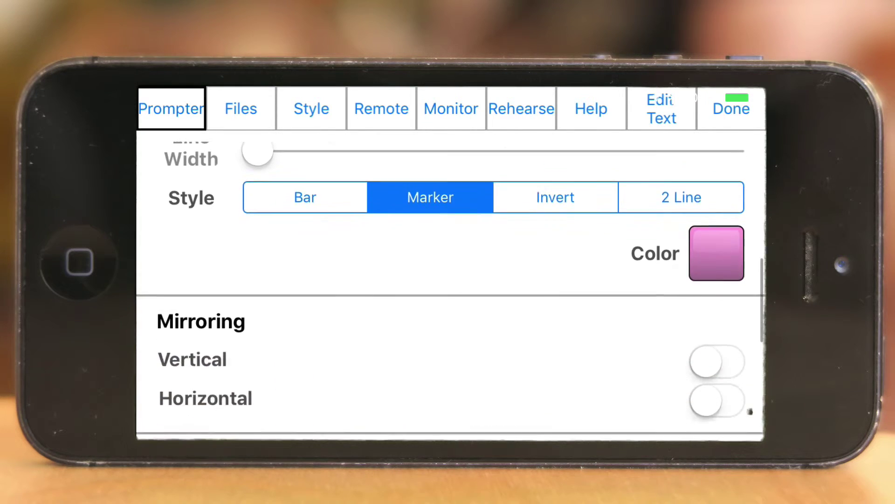
# Turn Vertical mirroring on, preview the flipped script with the pink marker, then return to settings
pyautogui.scroll(-3)
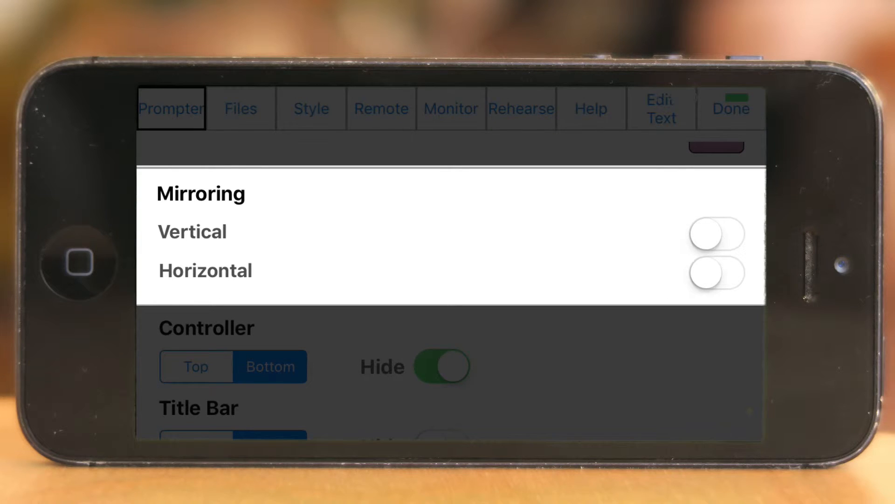
pyautogui.click(716, 272)
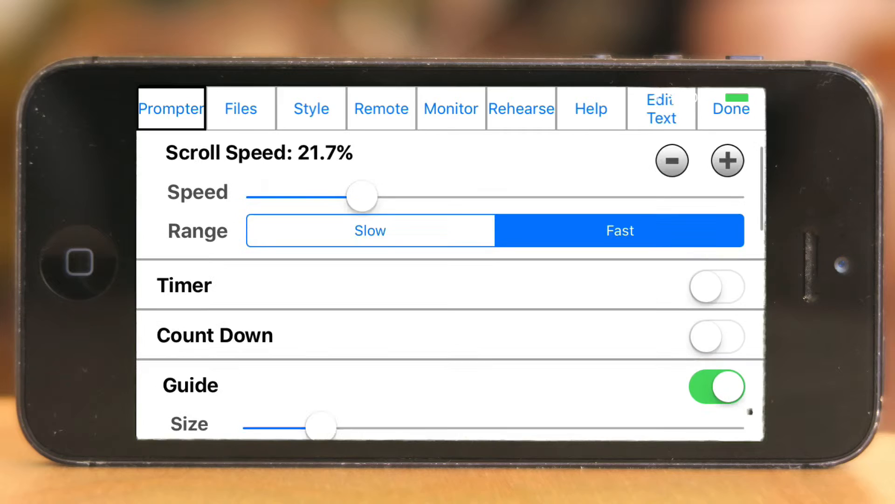
pyautogui.click(731, 108)
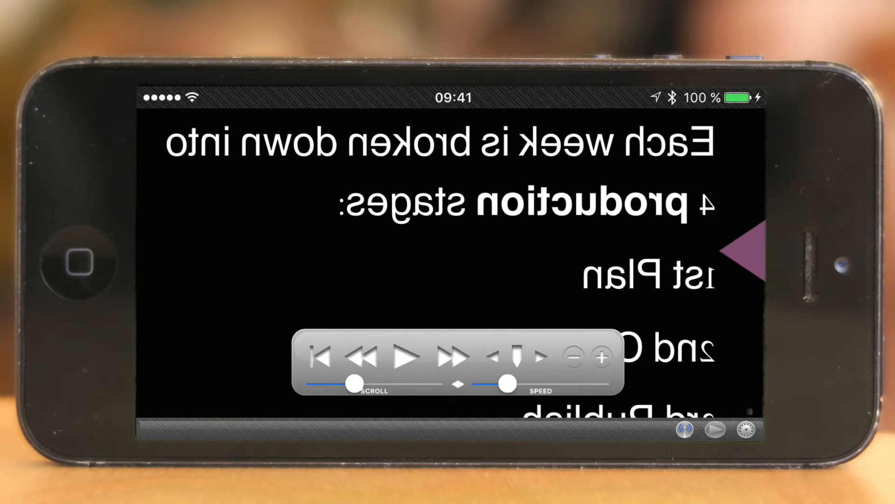
pyautogui.click(748, 431)
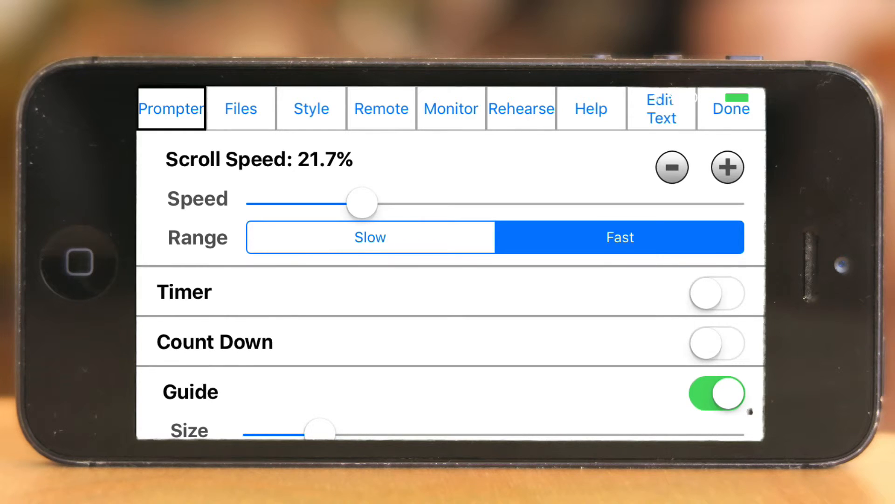
pyautogui.scroll(-3)
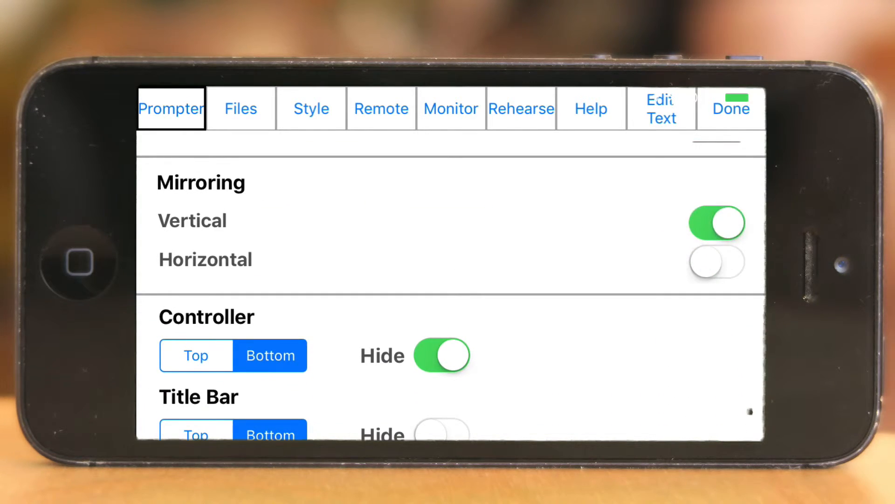
pyautogui.click(732, 108)
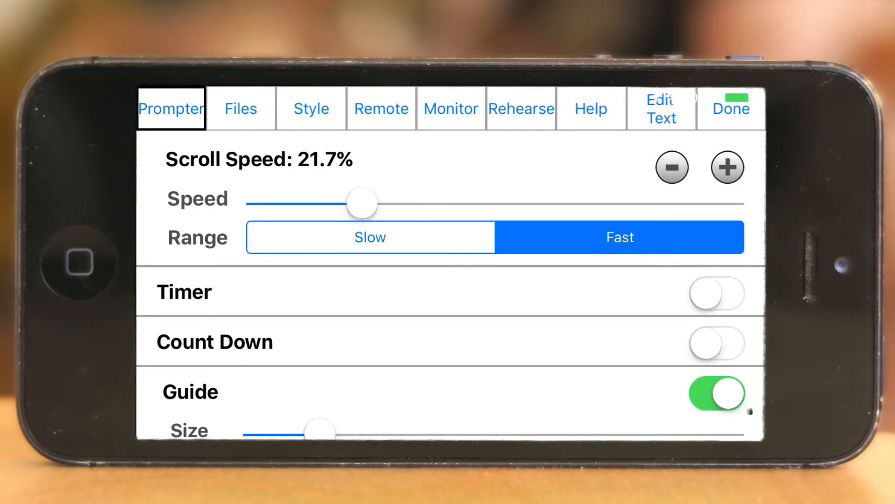
# Turn Vertical mirroring back off, keeping Controller Hide on, and hide the title bar
pyautogui.scroll(-3)
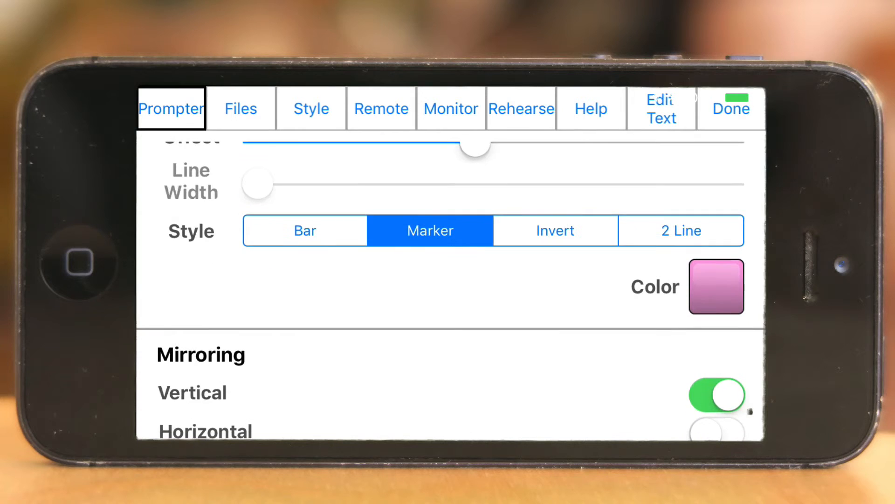
pyautogui.scroll(-3)
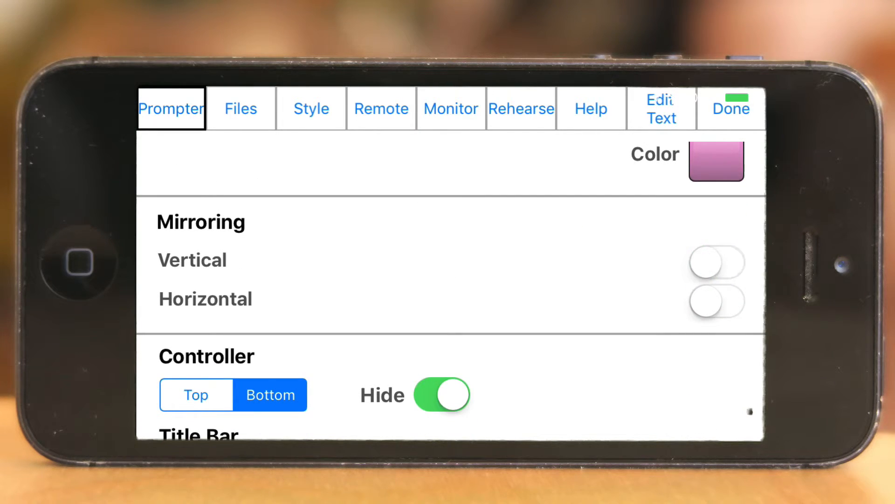
pyautogui.scroll(-3)
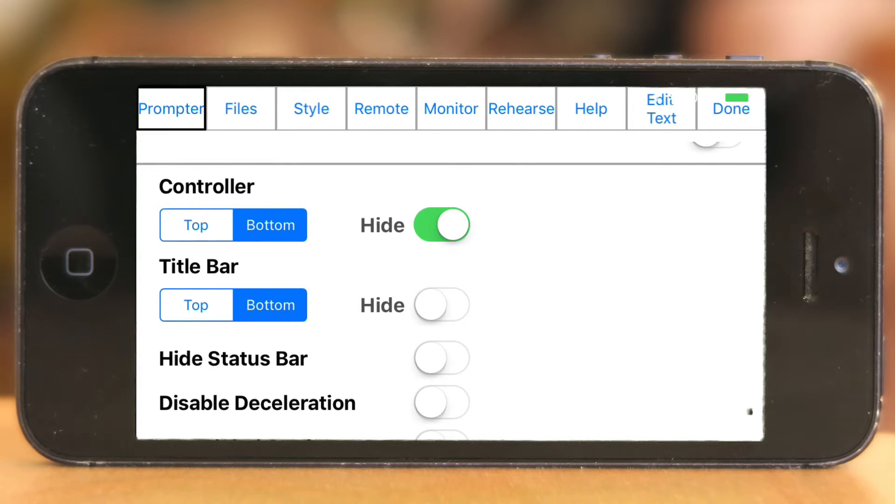
pyautogui.click(441, 307)
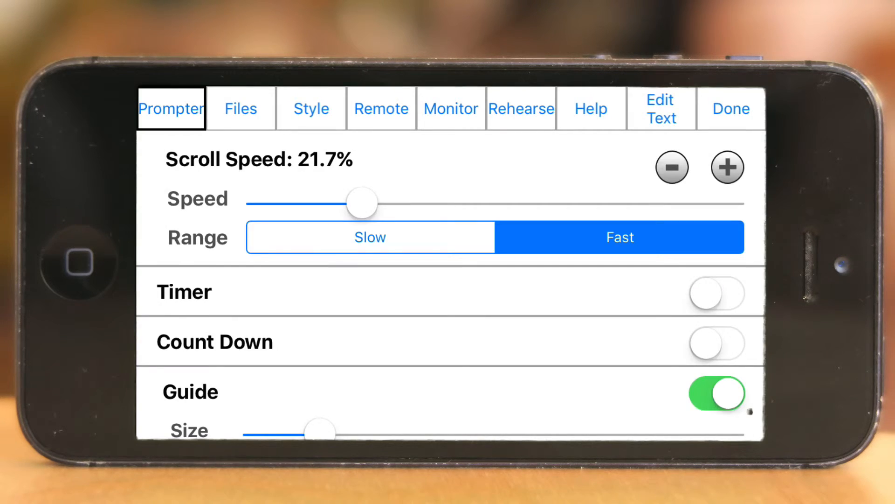
# Hide the status bar, disable deceleration with speed at 5%, and show the script in the prompter
pyautogui.scroll(-3)
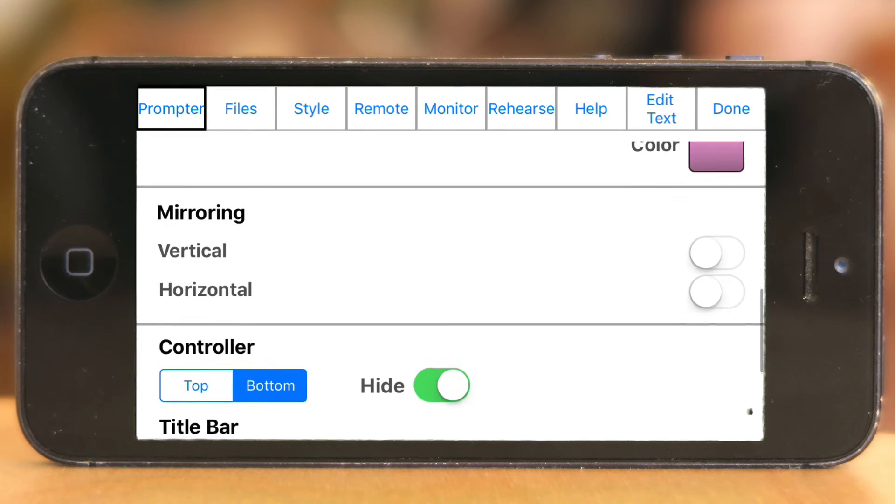
pyautogui.scroll(-3)
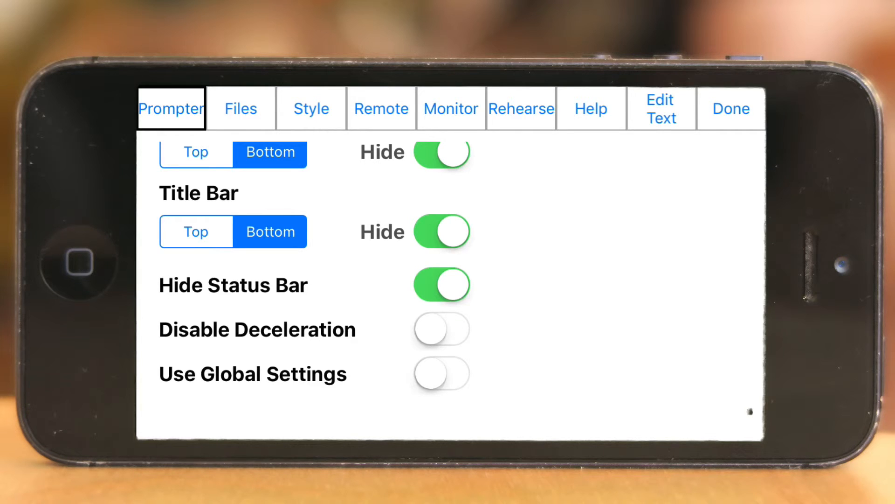
pyautogui.click(441, 330)
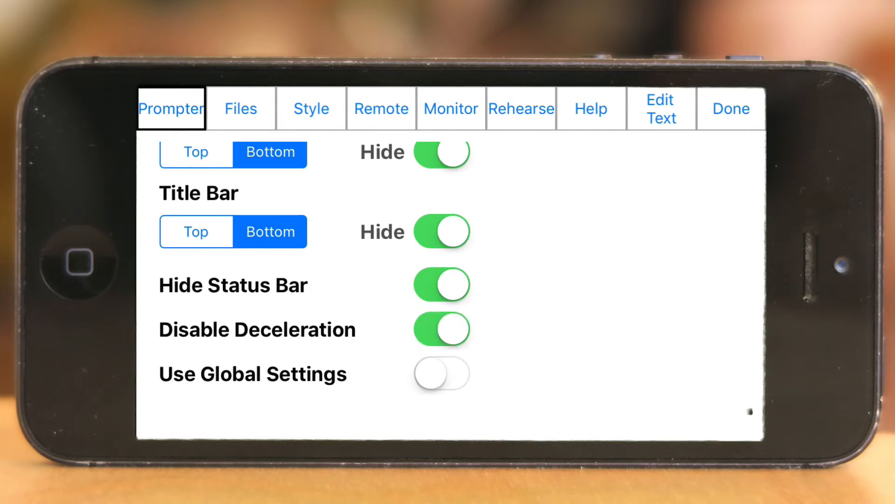
pyautogui.click(729, 108)
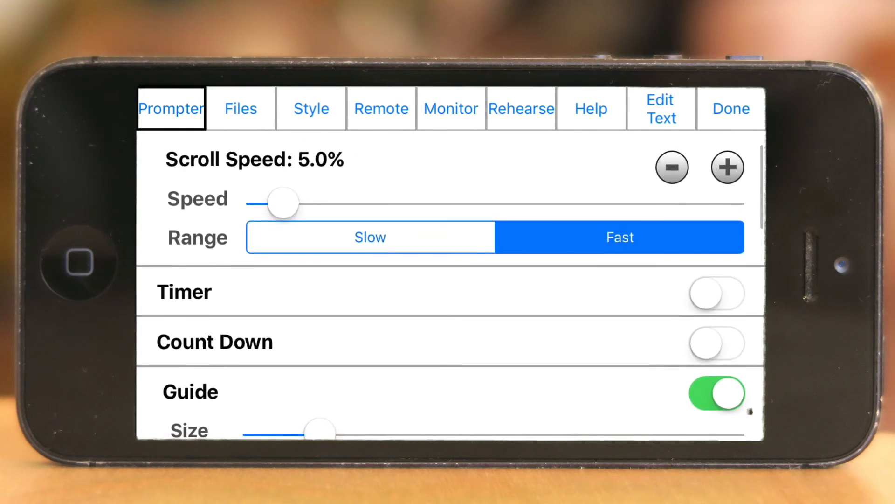
pyautogui.click(729, 108)
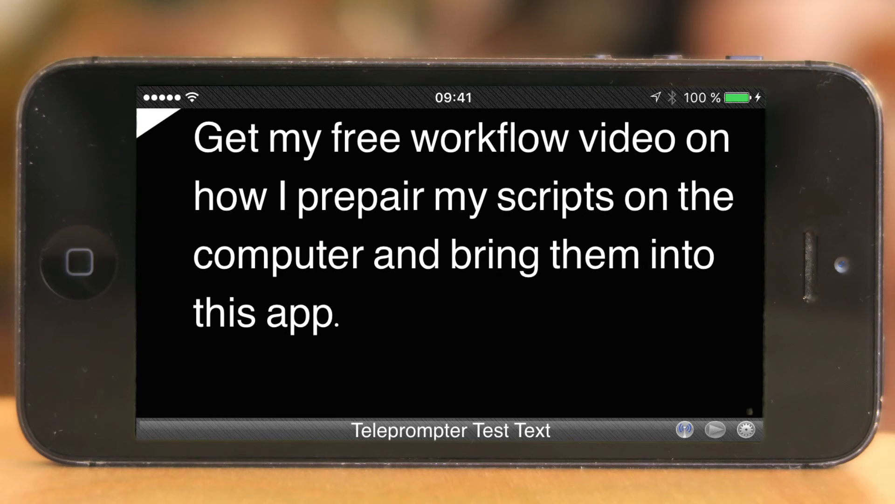